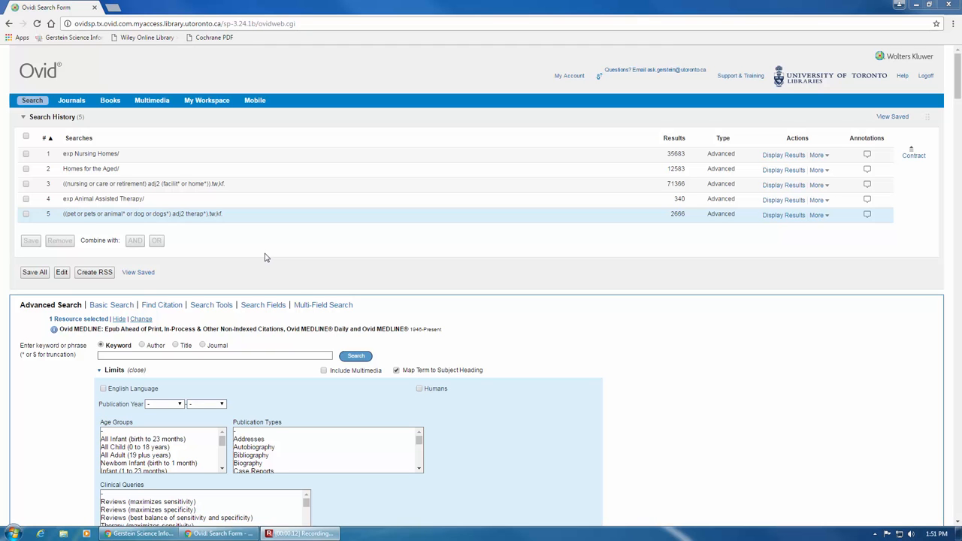
{"action": "mouse_move", "coordinate": [75, 271]}
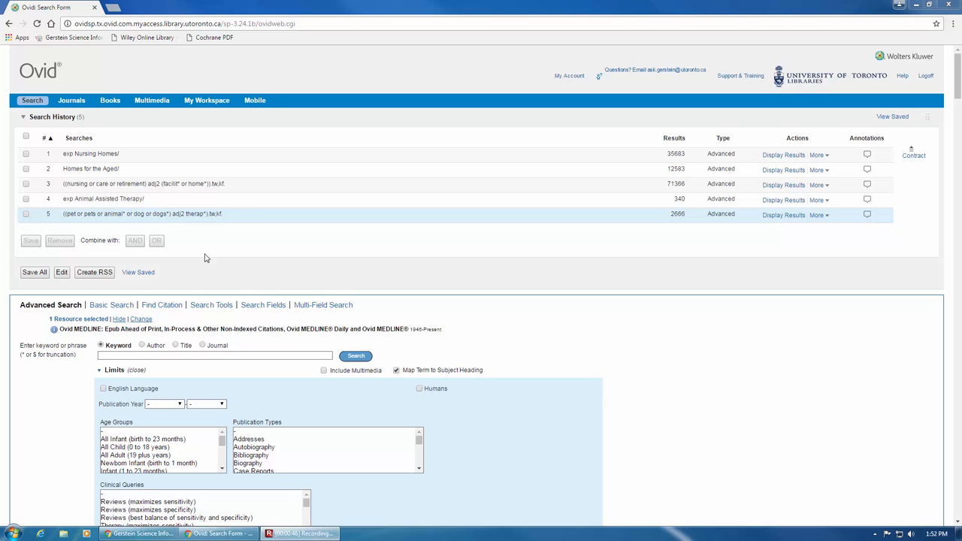
{"action": "mouse_move", "coordinate": [91, 179]}
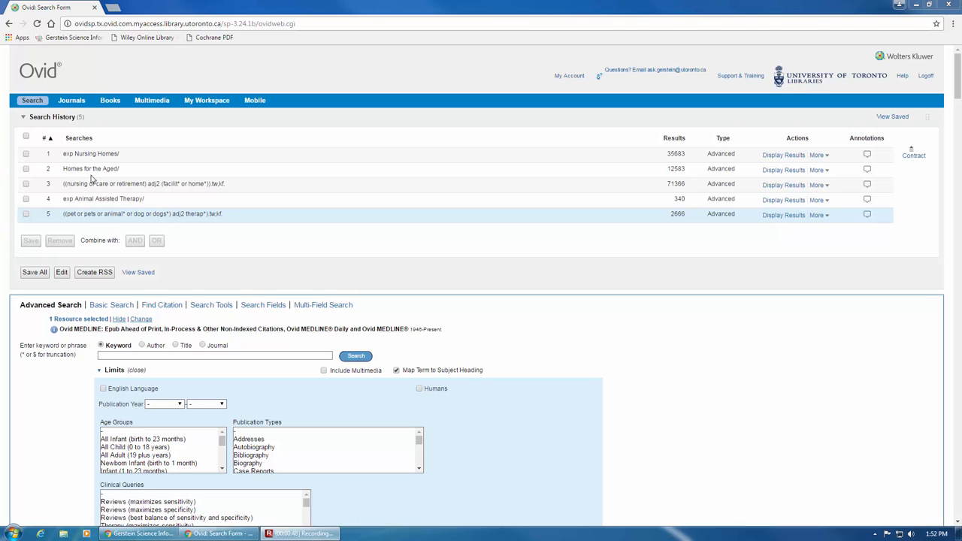
{"action": "mouse_move", "coordinate": [37, 202]}
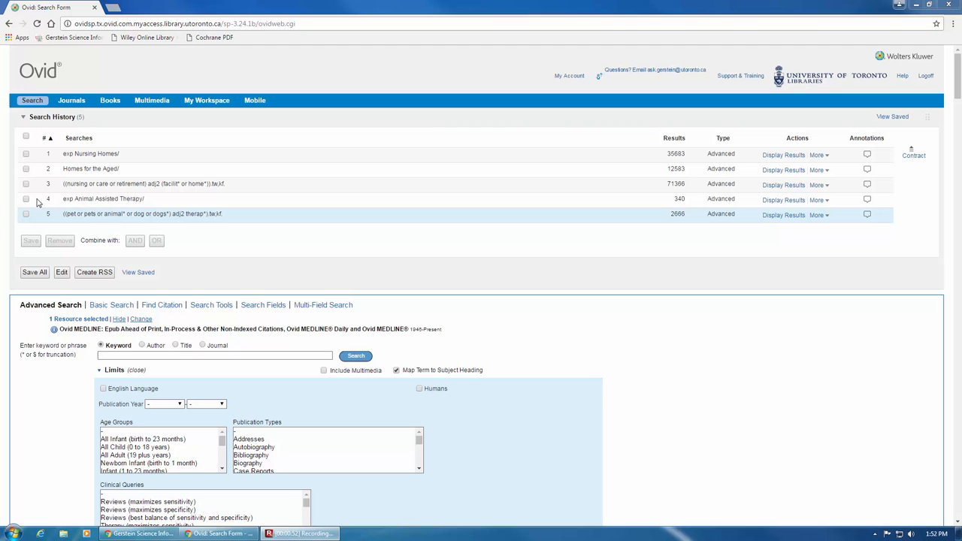
- Select the Nursing Homes, Homes for the Aged and care-facility lines and combine them with OR
{"action": "left_click", "coordinate": [26, 153]}
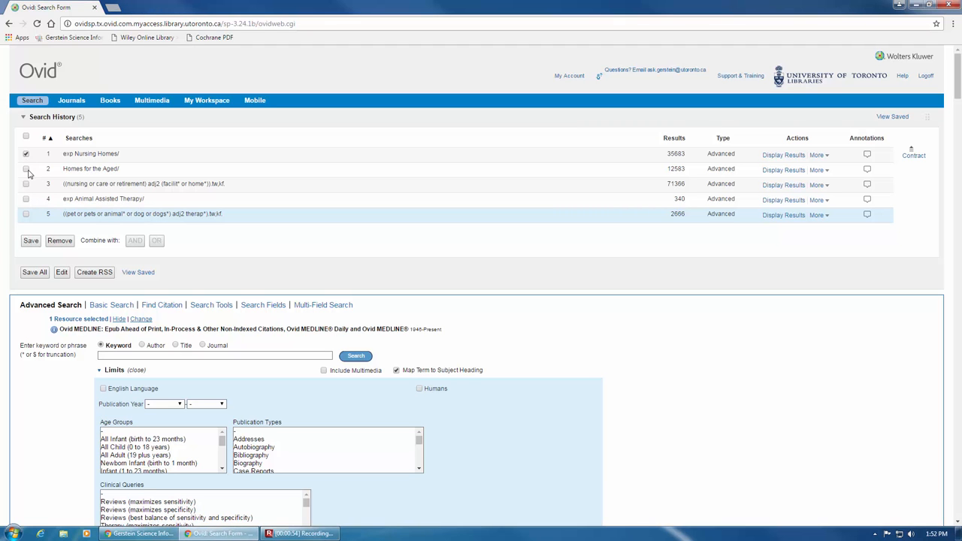
{"action": "left_click", "coordinate": [25, 168]}
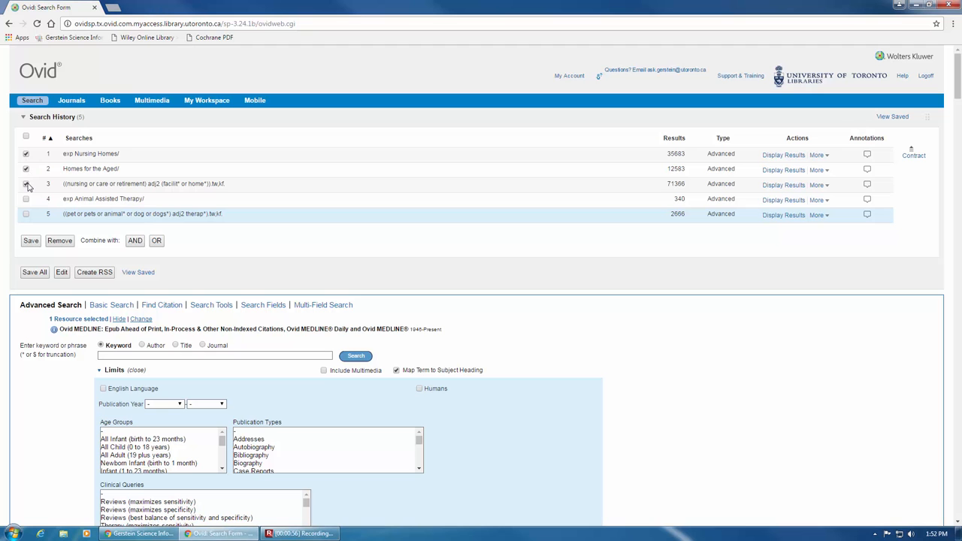
{"action": "left_click", "coordinate": [25, 183]}
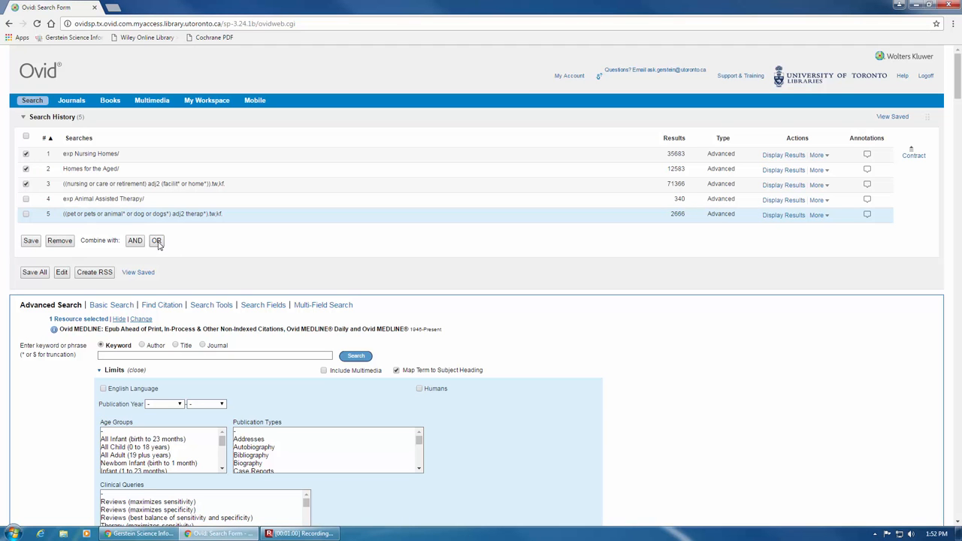
{"action": "left_click", "coordinate": [156, 241]}
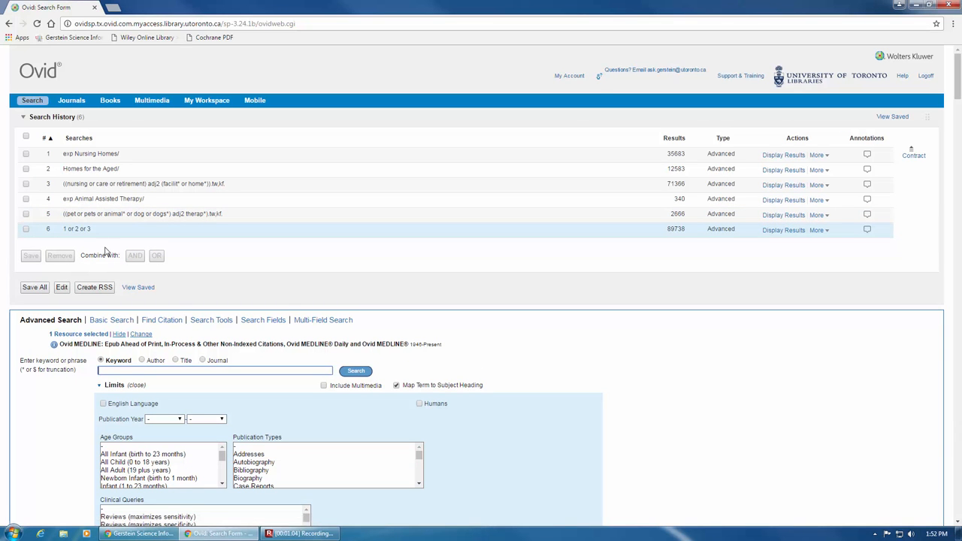
{"action": "mouse_move", "coordinate": [130, 249]}
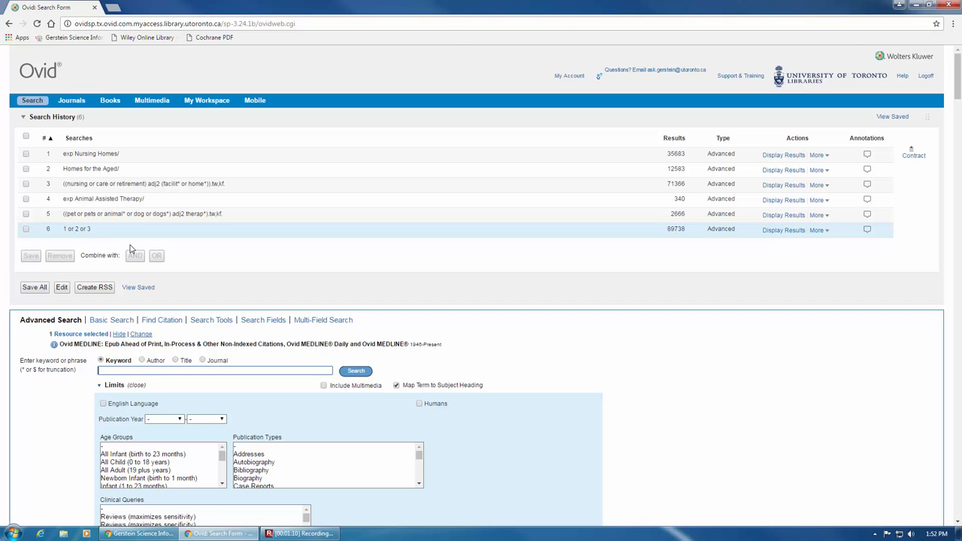
{"action": "mouse_move", "coordinate": [135, 256]}
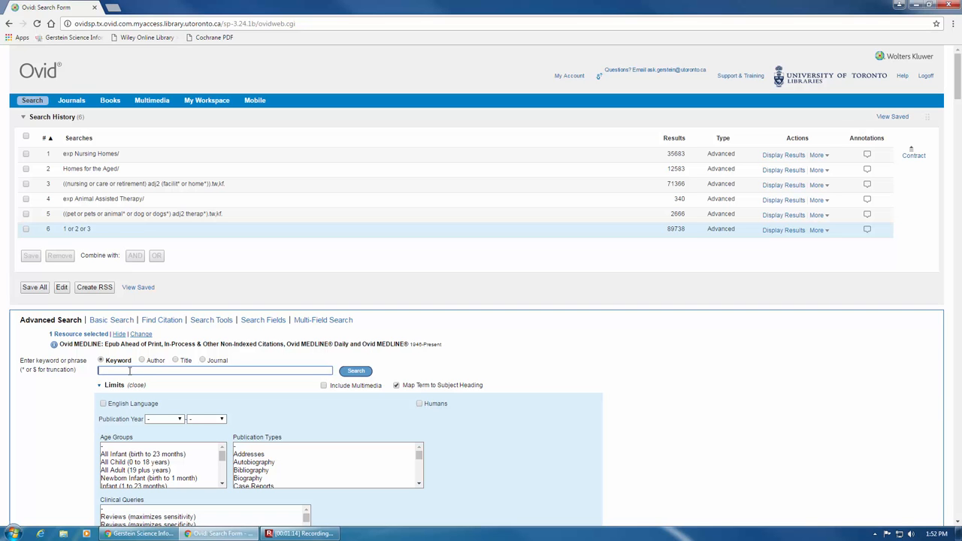
- Run 'or/1-3', then 'or/1-3 [*nursing homes]', creating searches 7 and 8 (89,738 results each)
{"action": "type", "text": "or/1-3"}
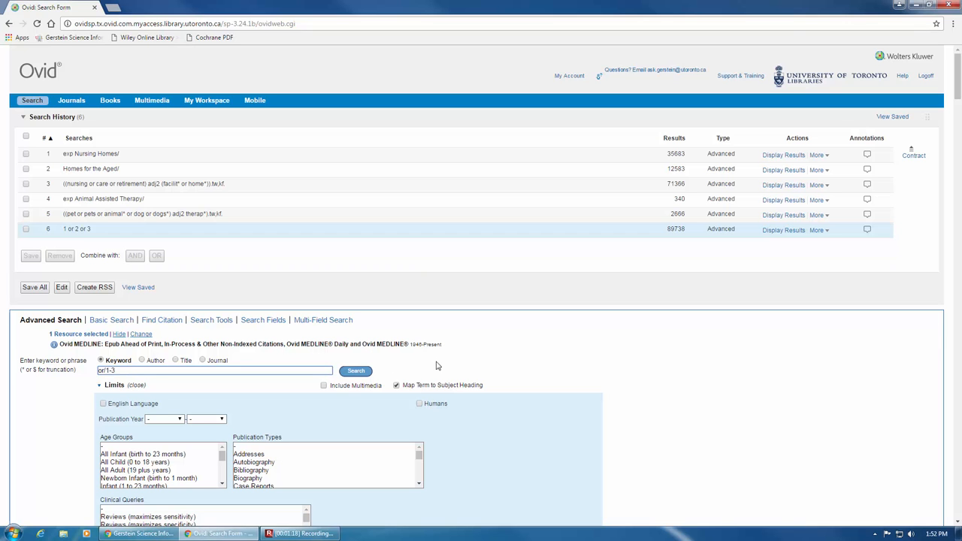
{"action": "left_click", "coordinate": [356, 370]}
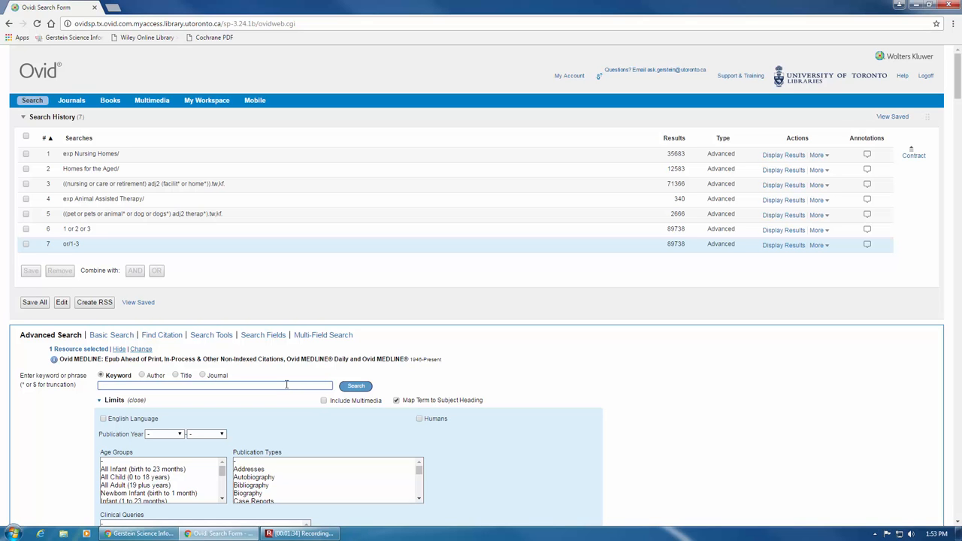
{"action": "type", "text": "or/1-3"}
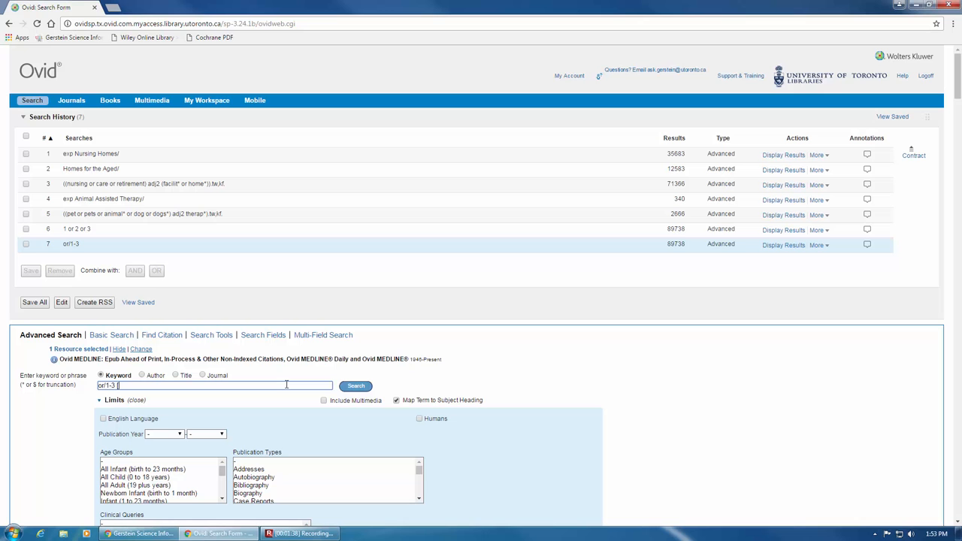
{"action": "type", "text": "[*"}
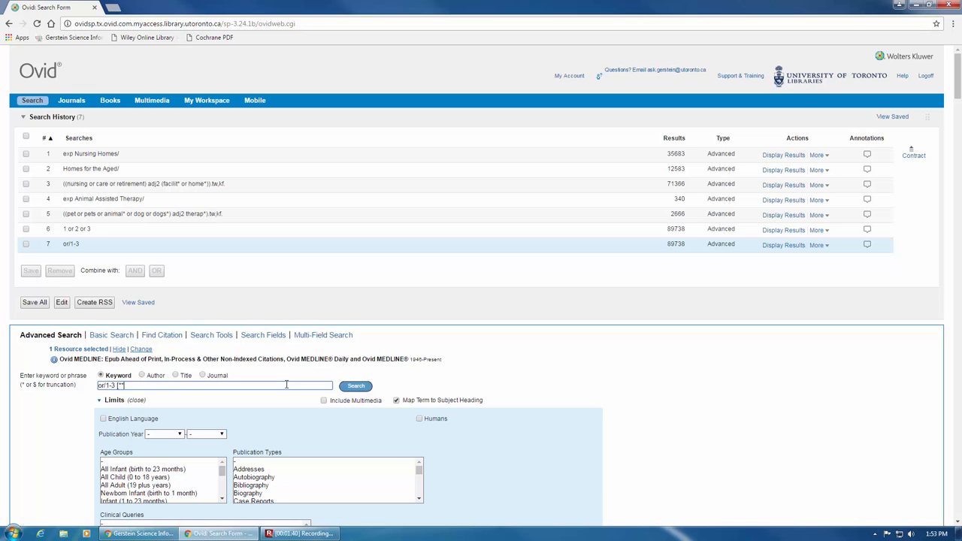
{"action": "type", "text": "nursing homes]"}
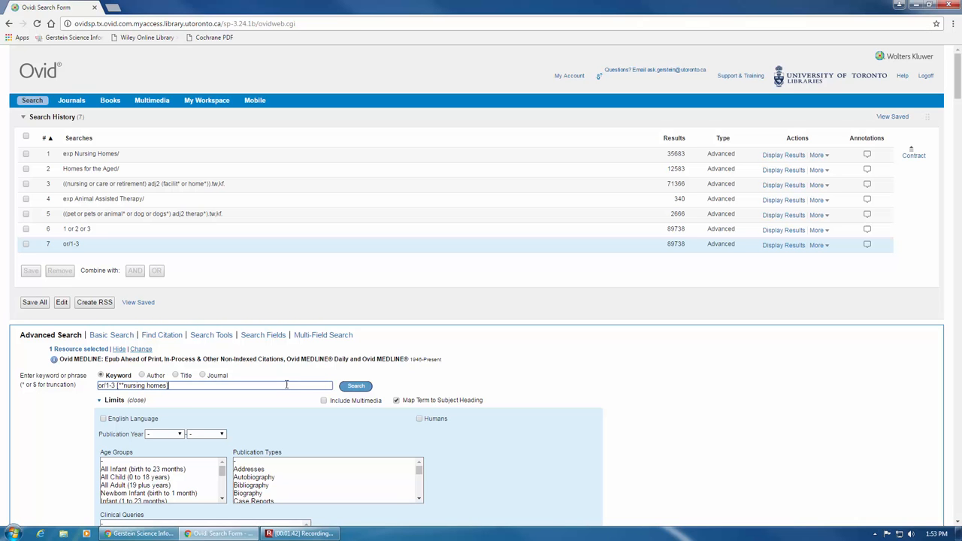
{"action": "mouse_move", "coordinate": [356, 385]}
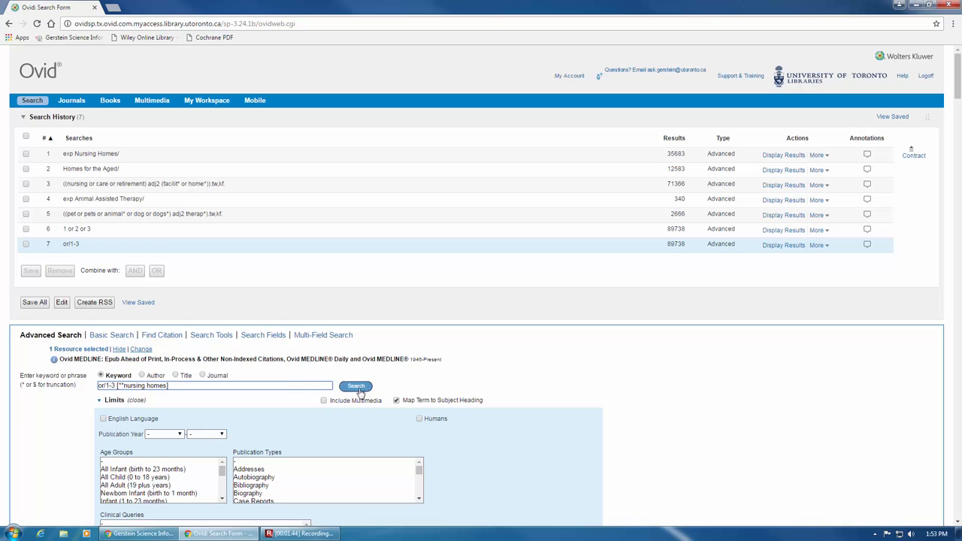
{"action": "left_click", "coordinate": [356, 386]}
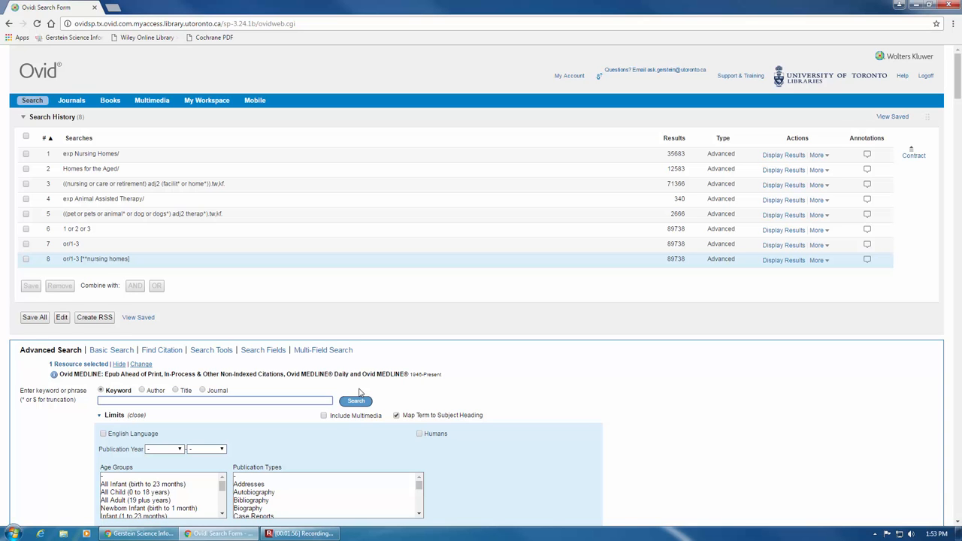
- Run 'or/4-5 [*pet therapy]' as search 9, returning 2,902 results
{"action": "type", "text": "d"}
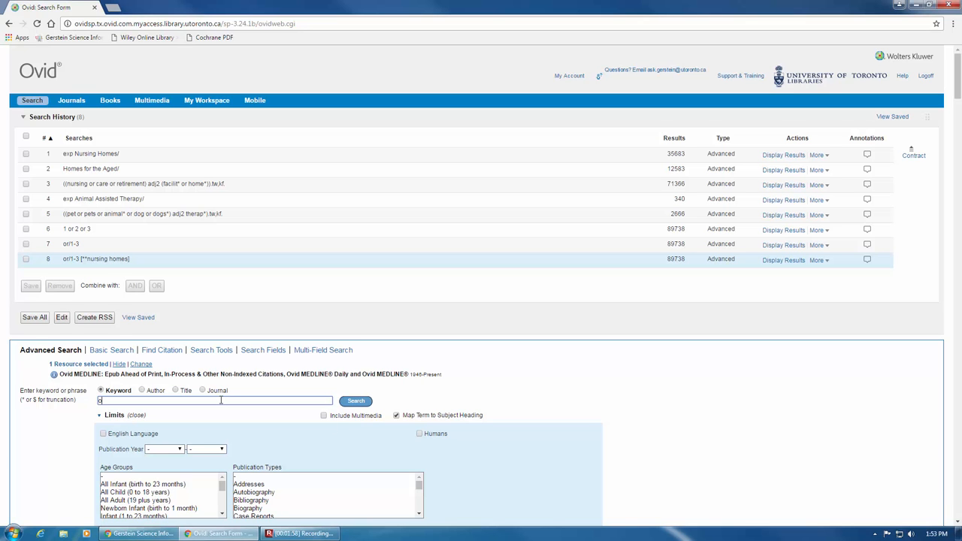
{"action": "type", "text": "or/4-5"}
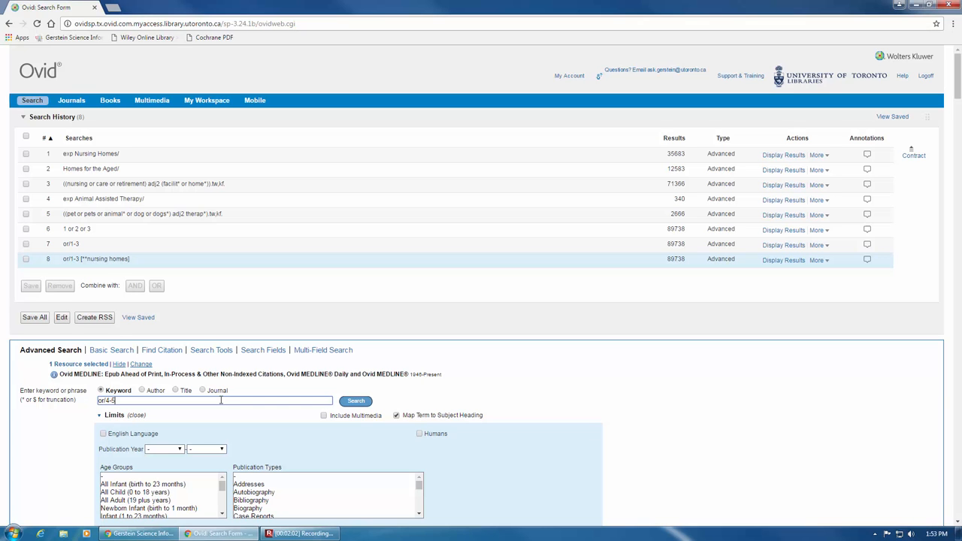
{"action": "type", "text": "[**"}
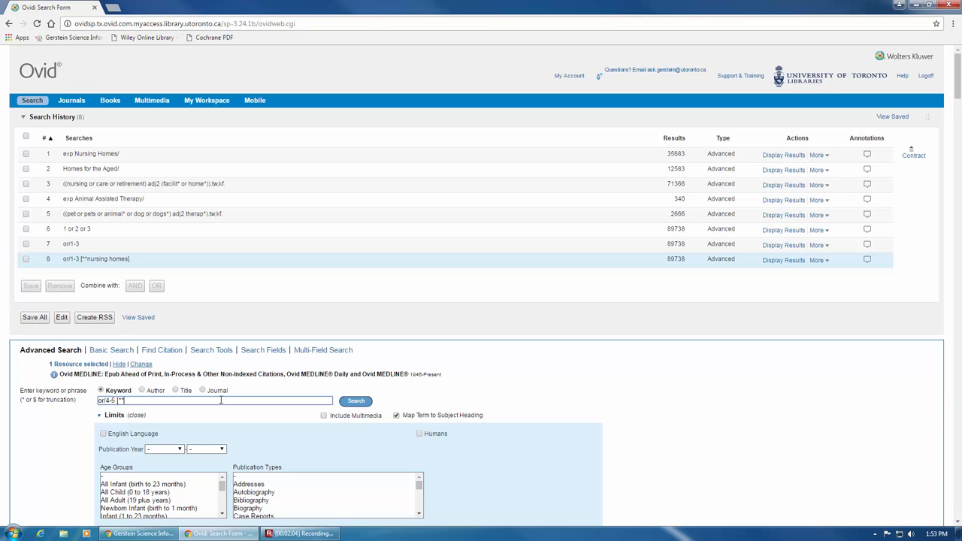
{"action": "type", "text": "pet therapy"}
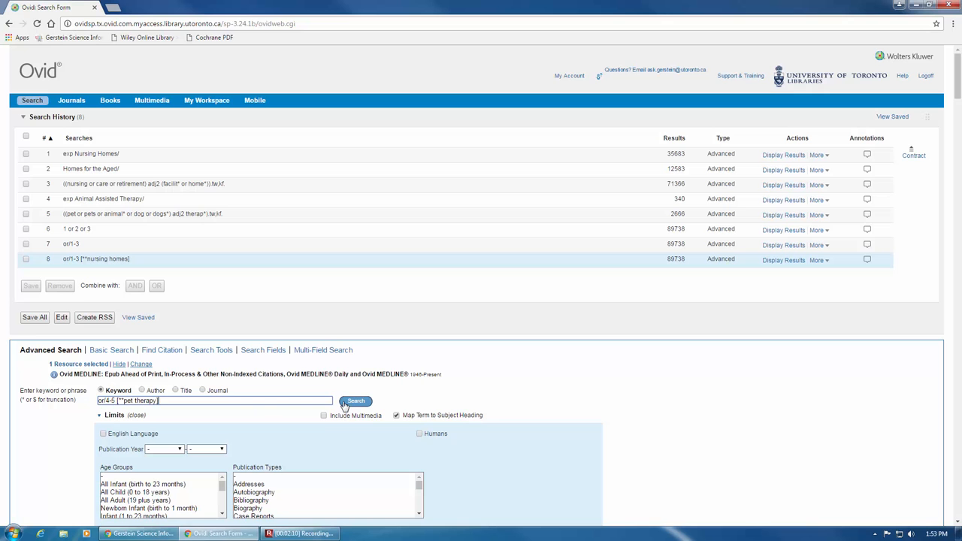
{"action": "left_click", "coordinate": [355, 401]}
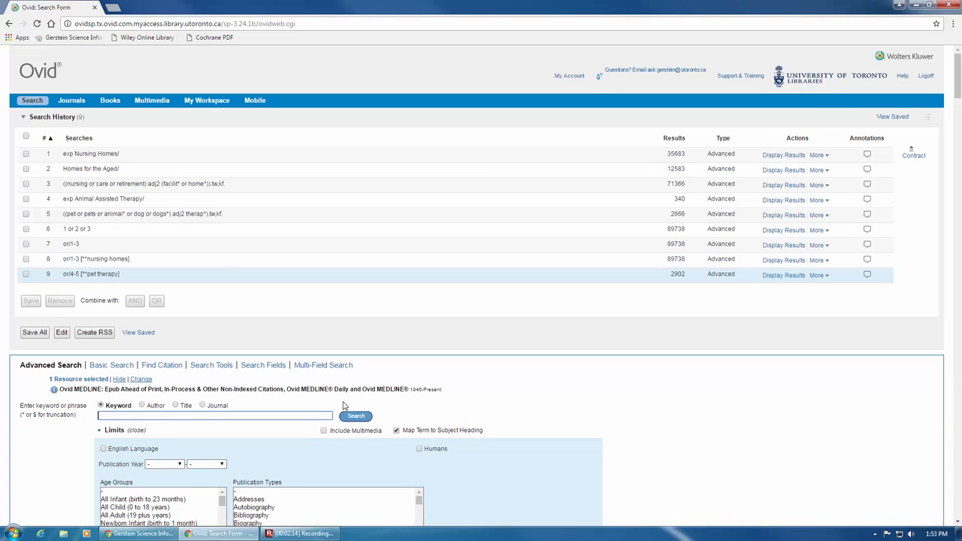
{"action": "mouse_move", "coordinate": [148, 264]}
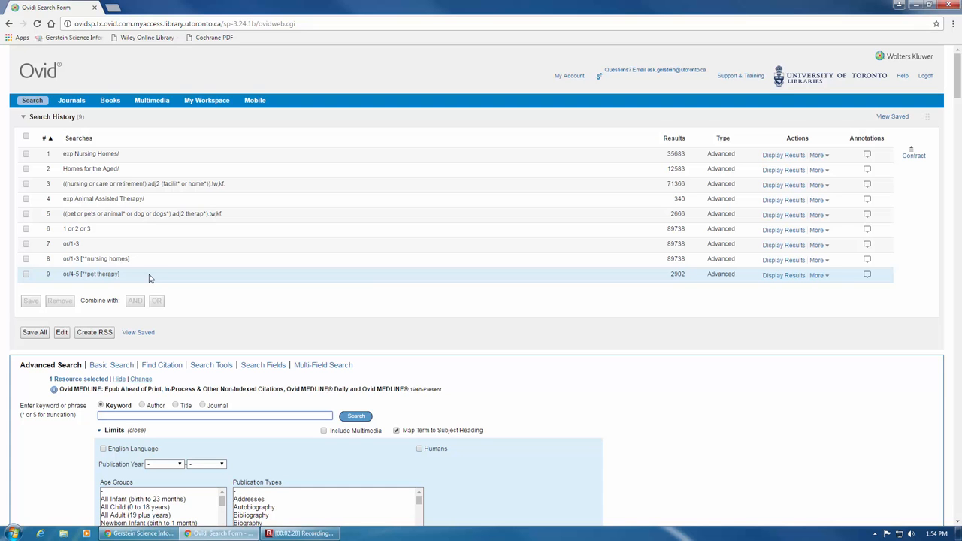
- Select lines 8 (nursing homes) and 9 (pet therapy) and combine them with AND
{"action": "left_click", "coordinate": [26, 258]}
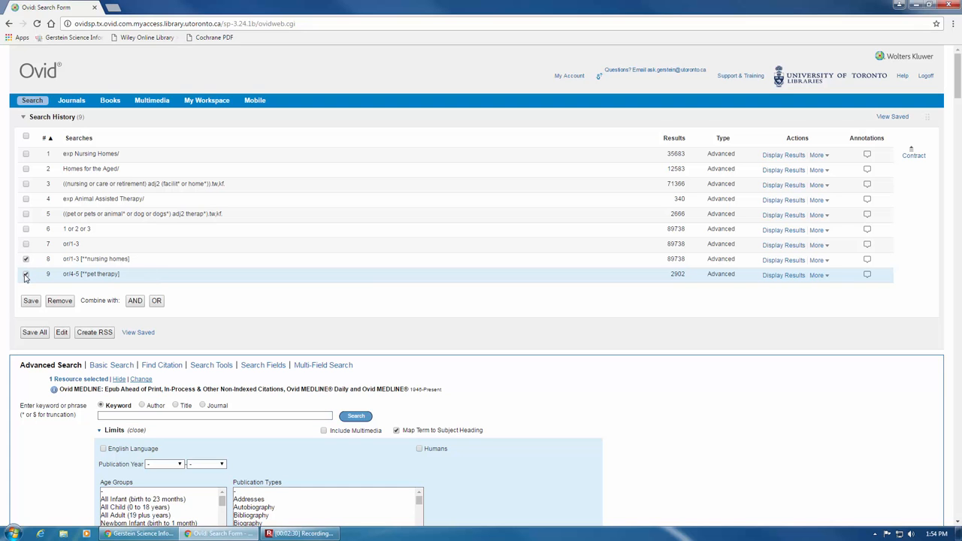
{"action": "left_click", "coordinate": [25, 273]}
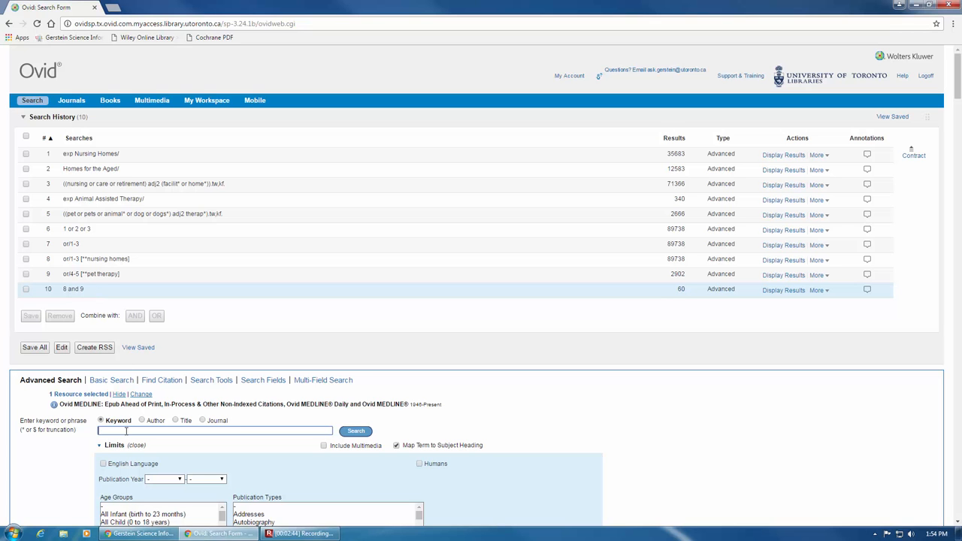
- Run the typed search '8 and 9', creating search 11 with 60 results
{"action": "type", "text": "8 and 9"}
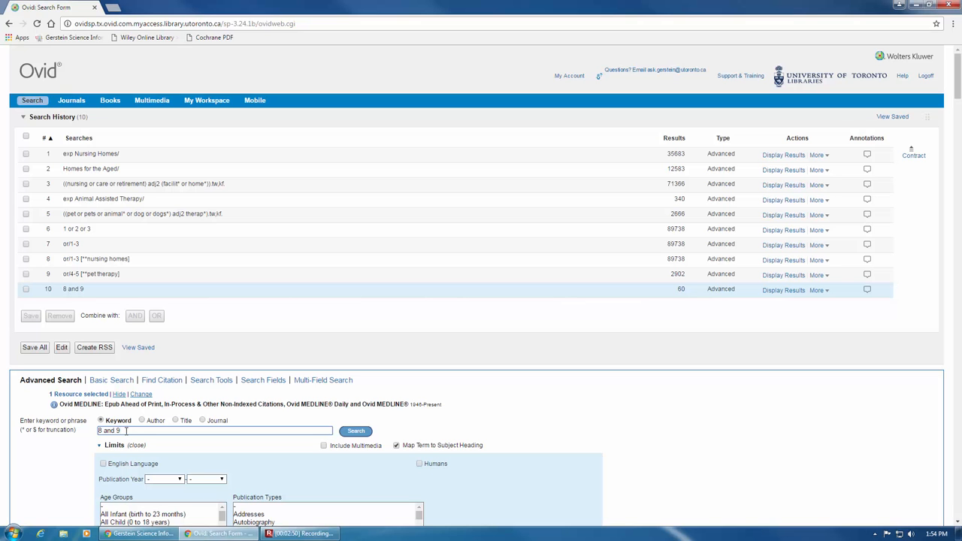
{"action": "left_click", "coordinate": [356, 430]}
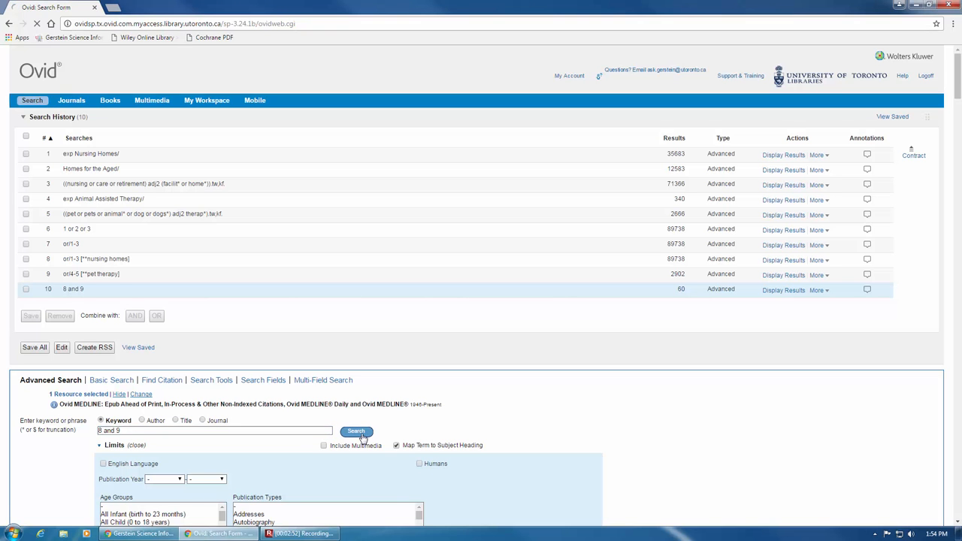
{"action": "left_click", "coordinate": [355, 431]}
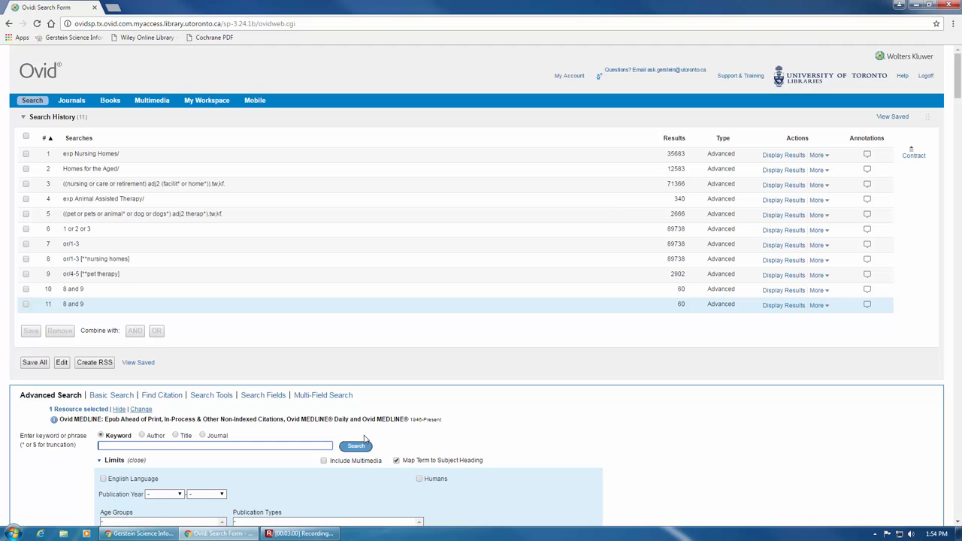
{"action": "left_click", "coordinate": [817, 304]}
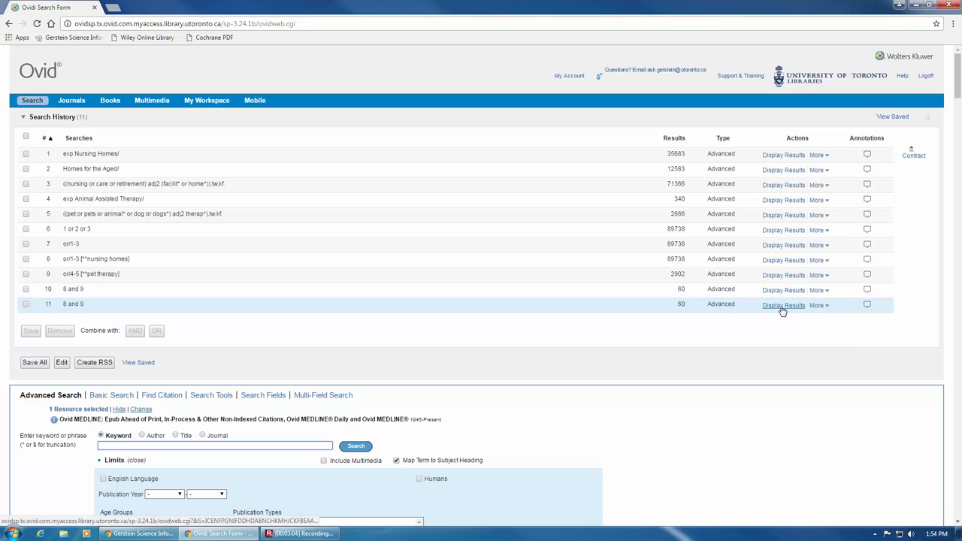
- Display the 60 records of search 11, starting with the animal-assisted therapy article
{"action": "left_click", "coordinate": [783, 305]}
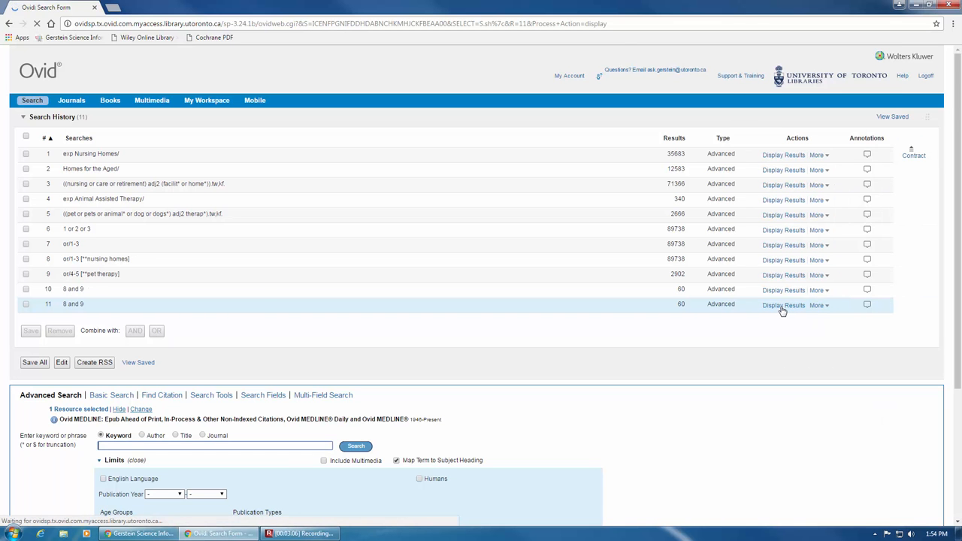
{"action": "left_click", "coordinate": [784, 304]}
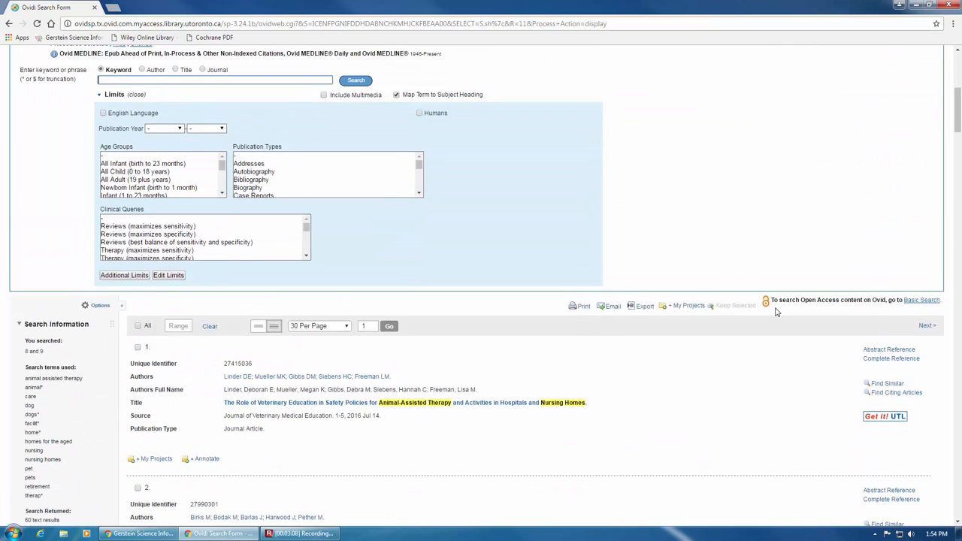
{"action": "scroll", "scroll_direction": "up", "scroll_amount": 3}
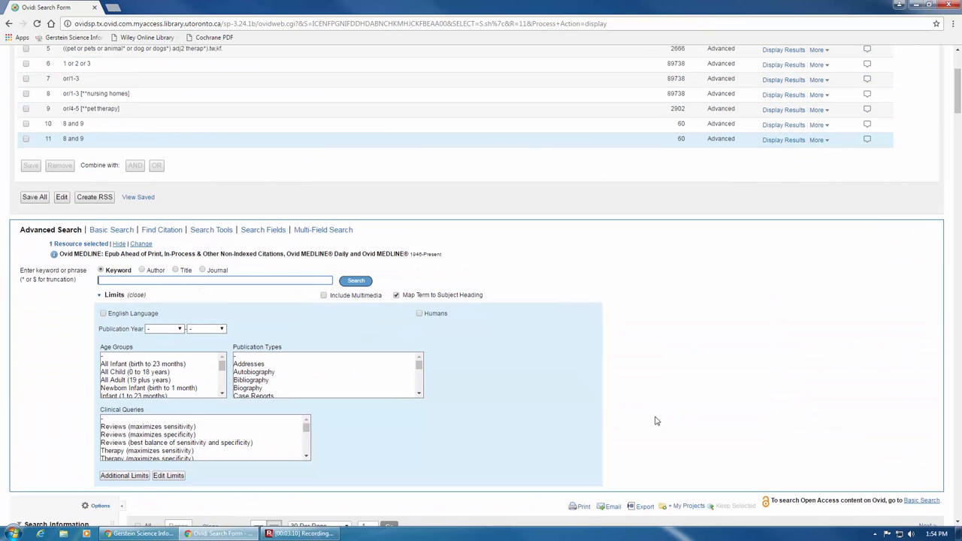